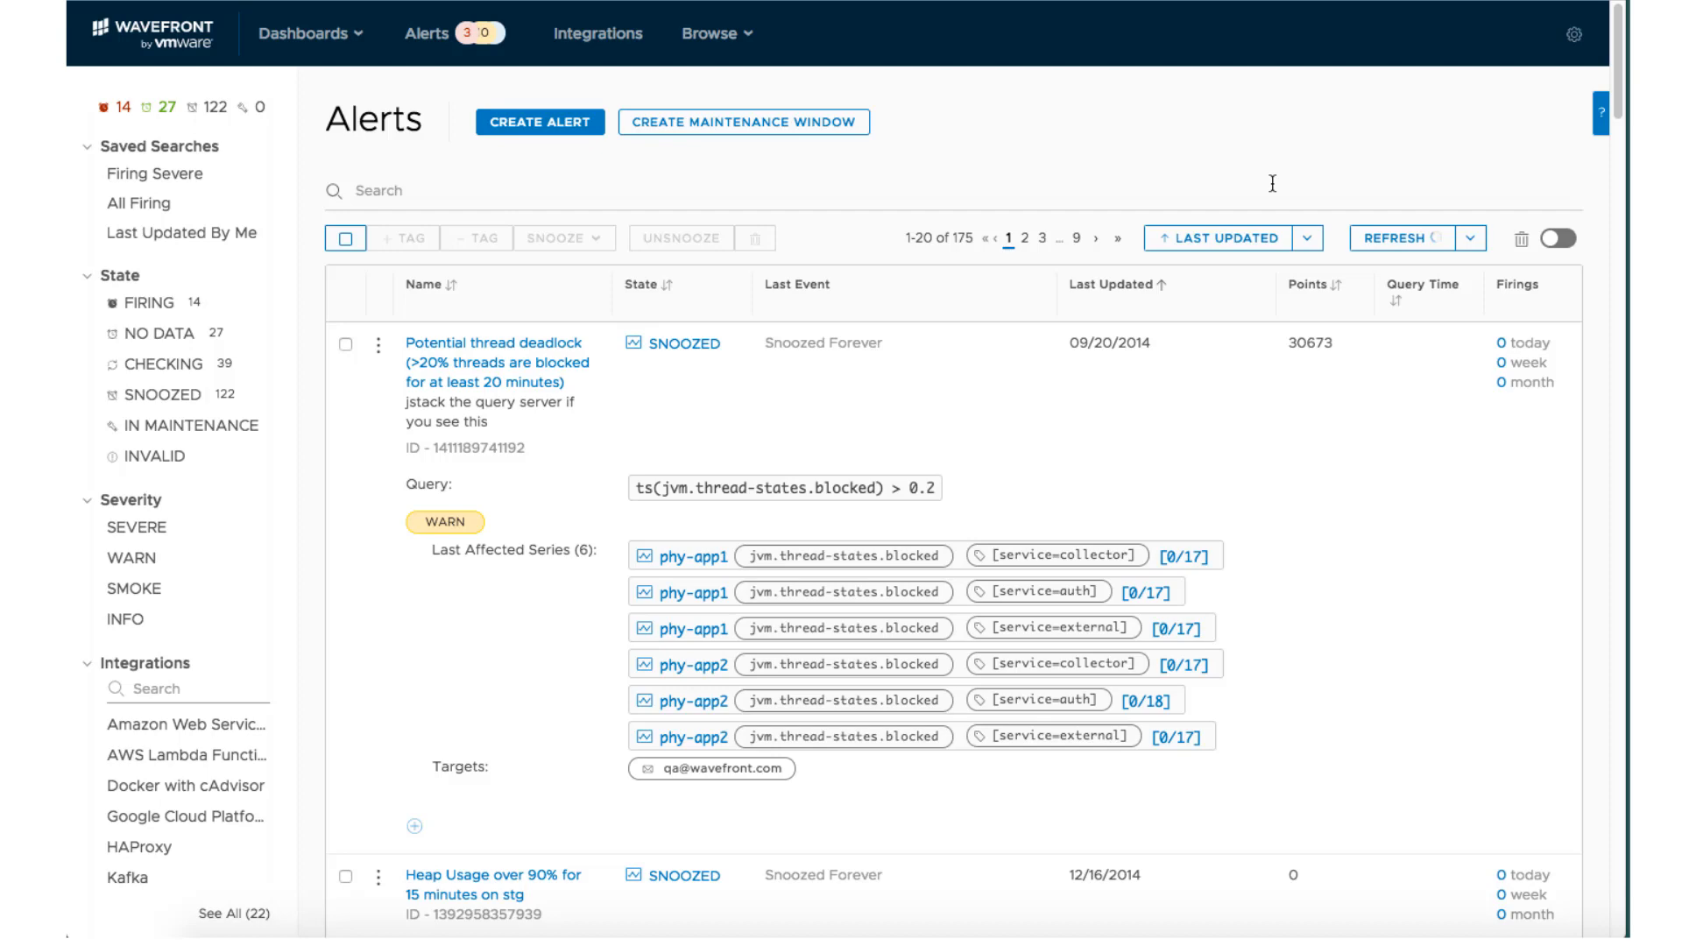
Step: Open the chart for the query ts(~sample.cpu.loadavg.1m, source=app-2)
click(539, 121)
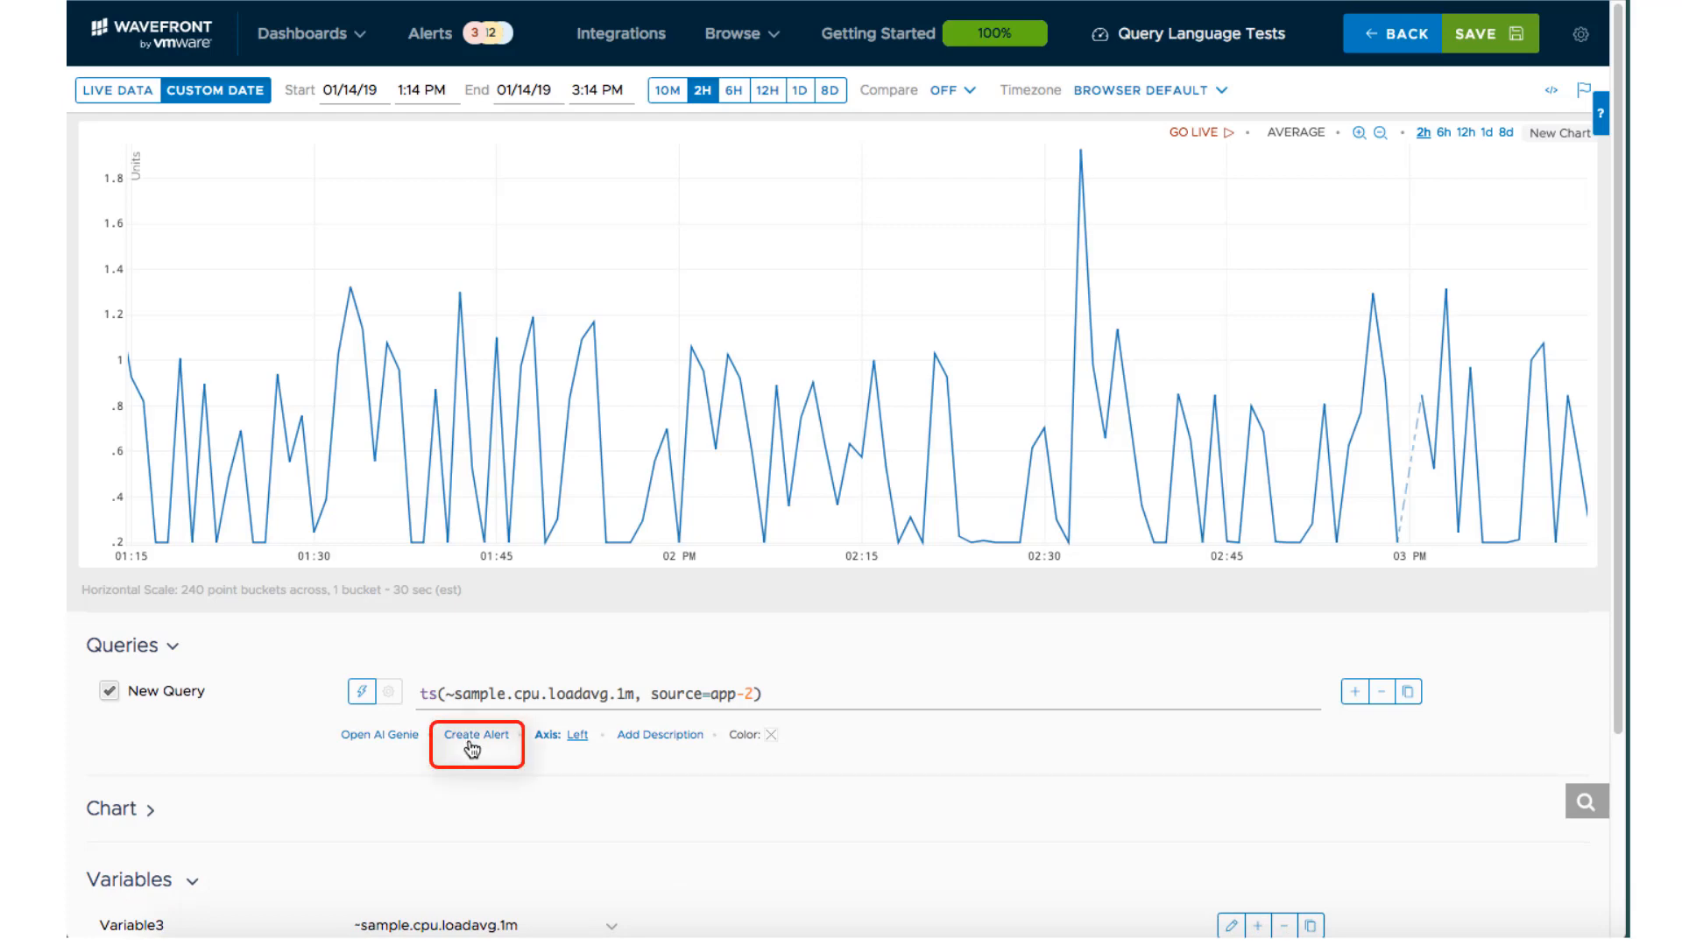
Step: Create an alert from the load query using multiple constant thresholds
click(476, 735)
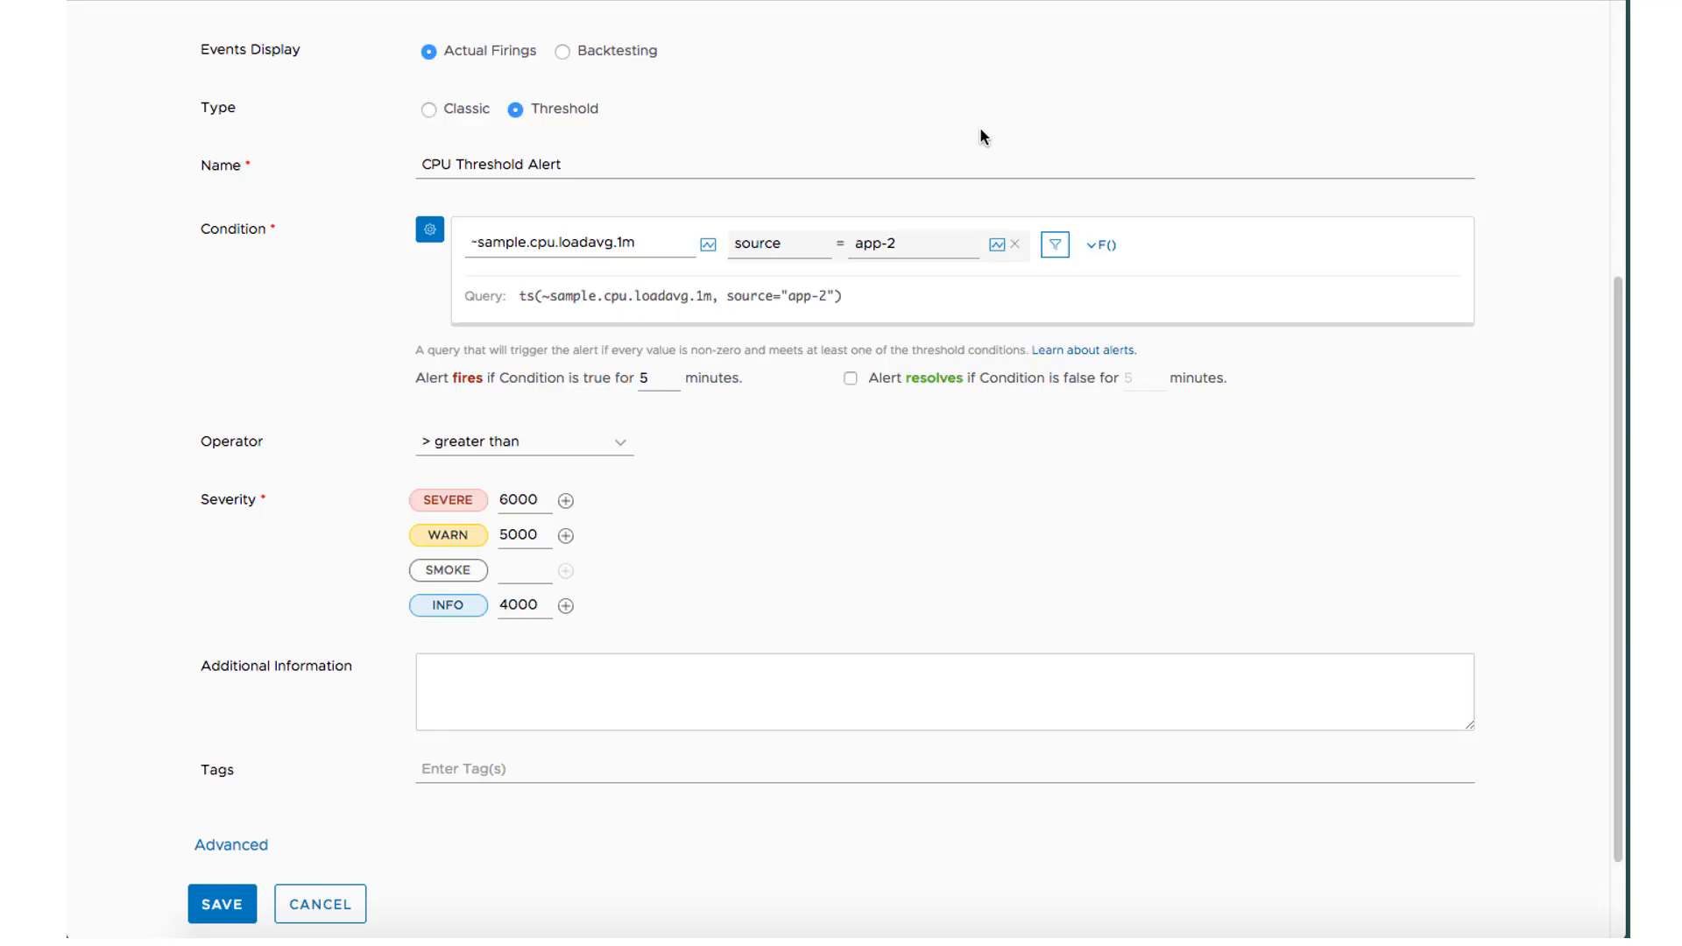
mouse_move(686, 135)
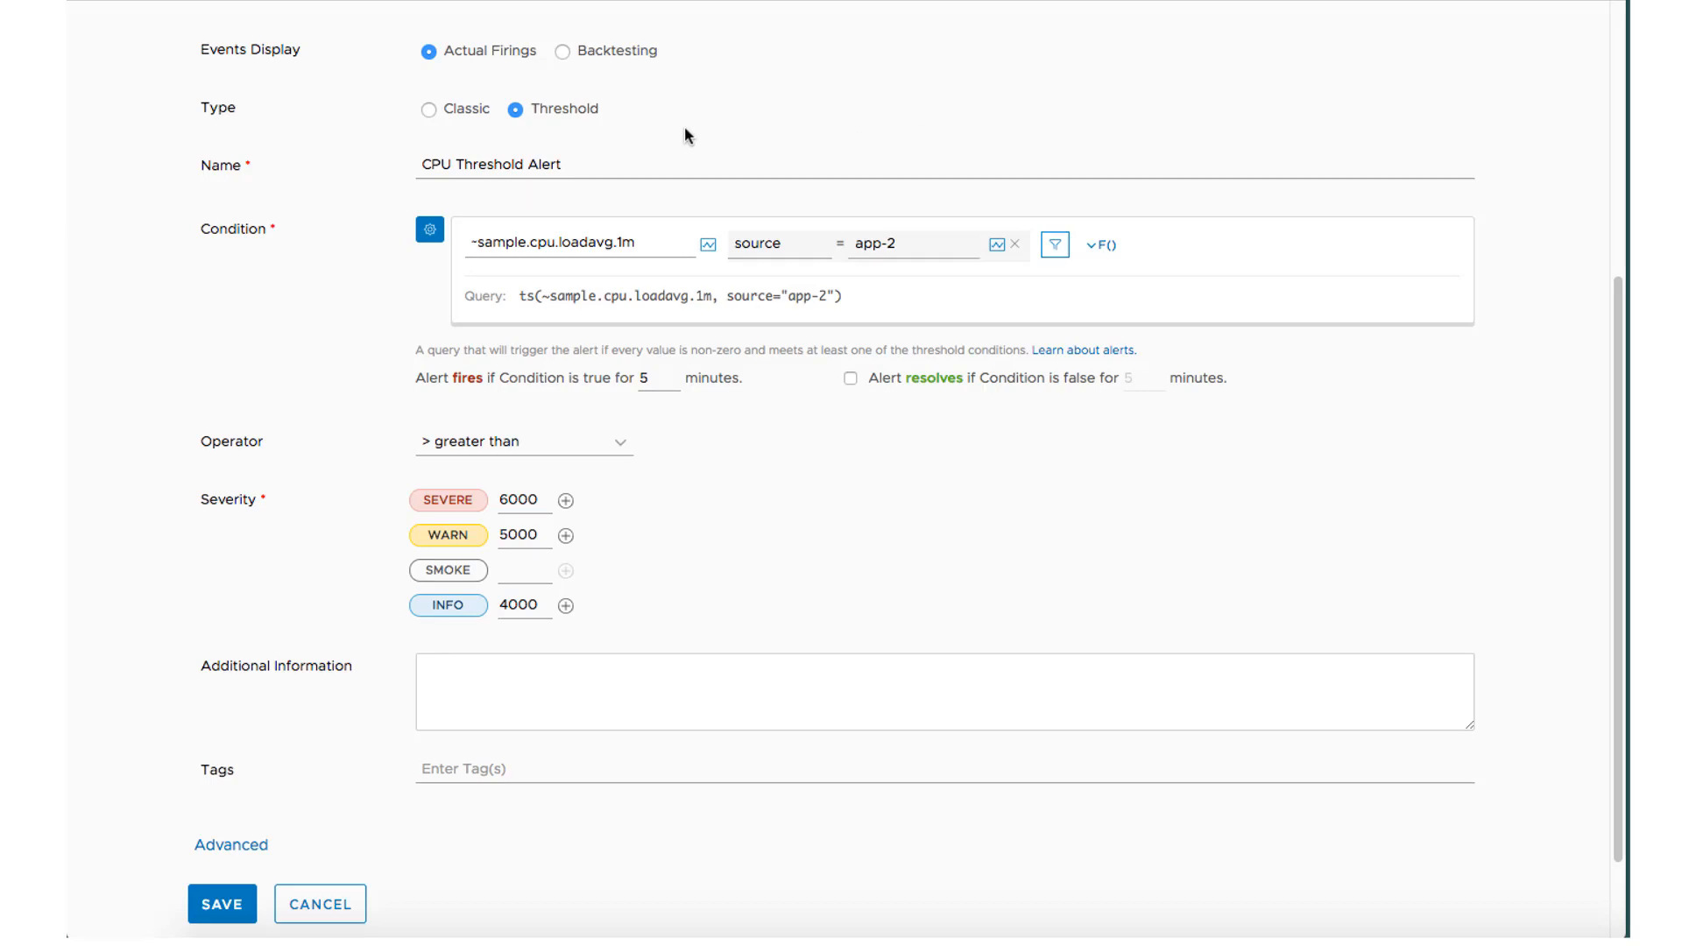
mouse_move(516, 109)
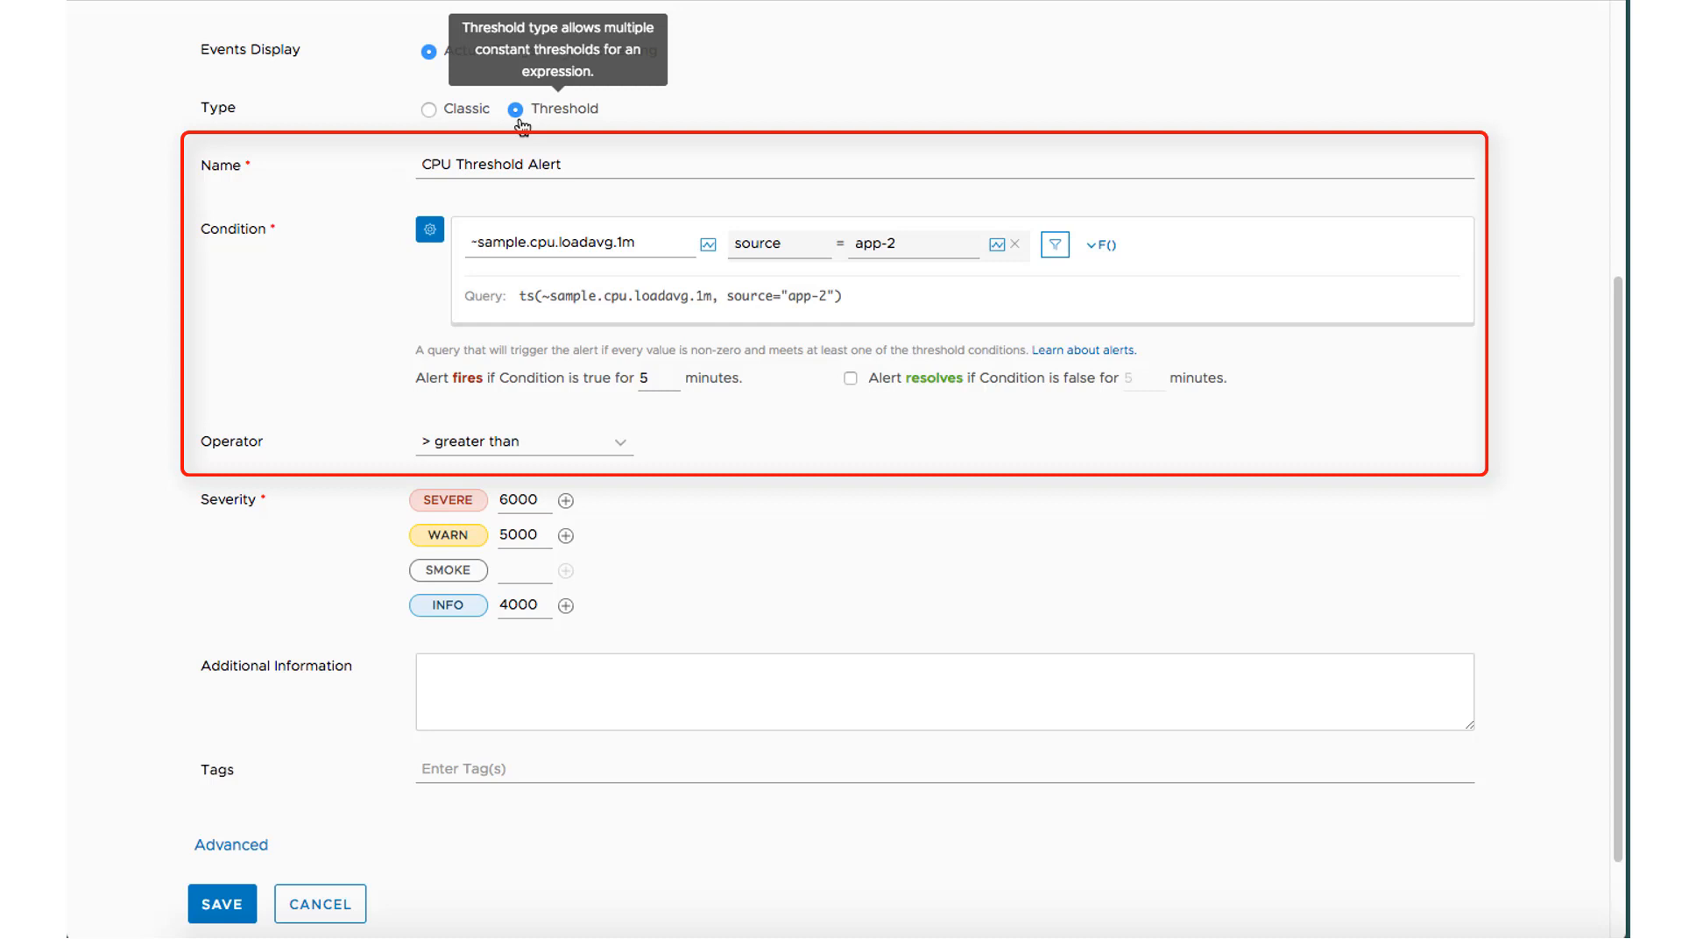
click(524, 500)
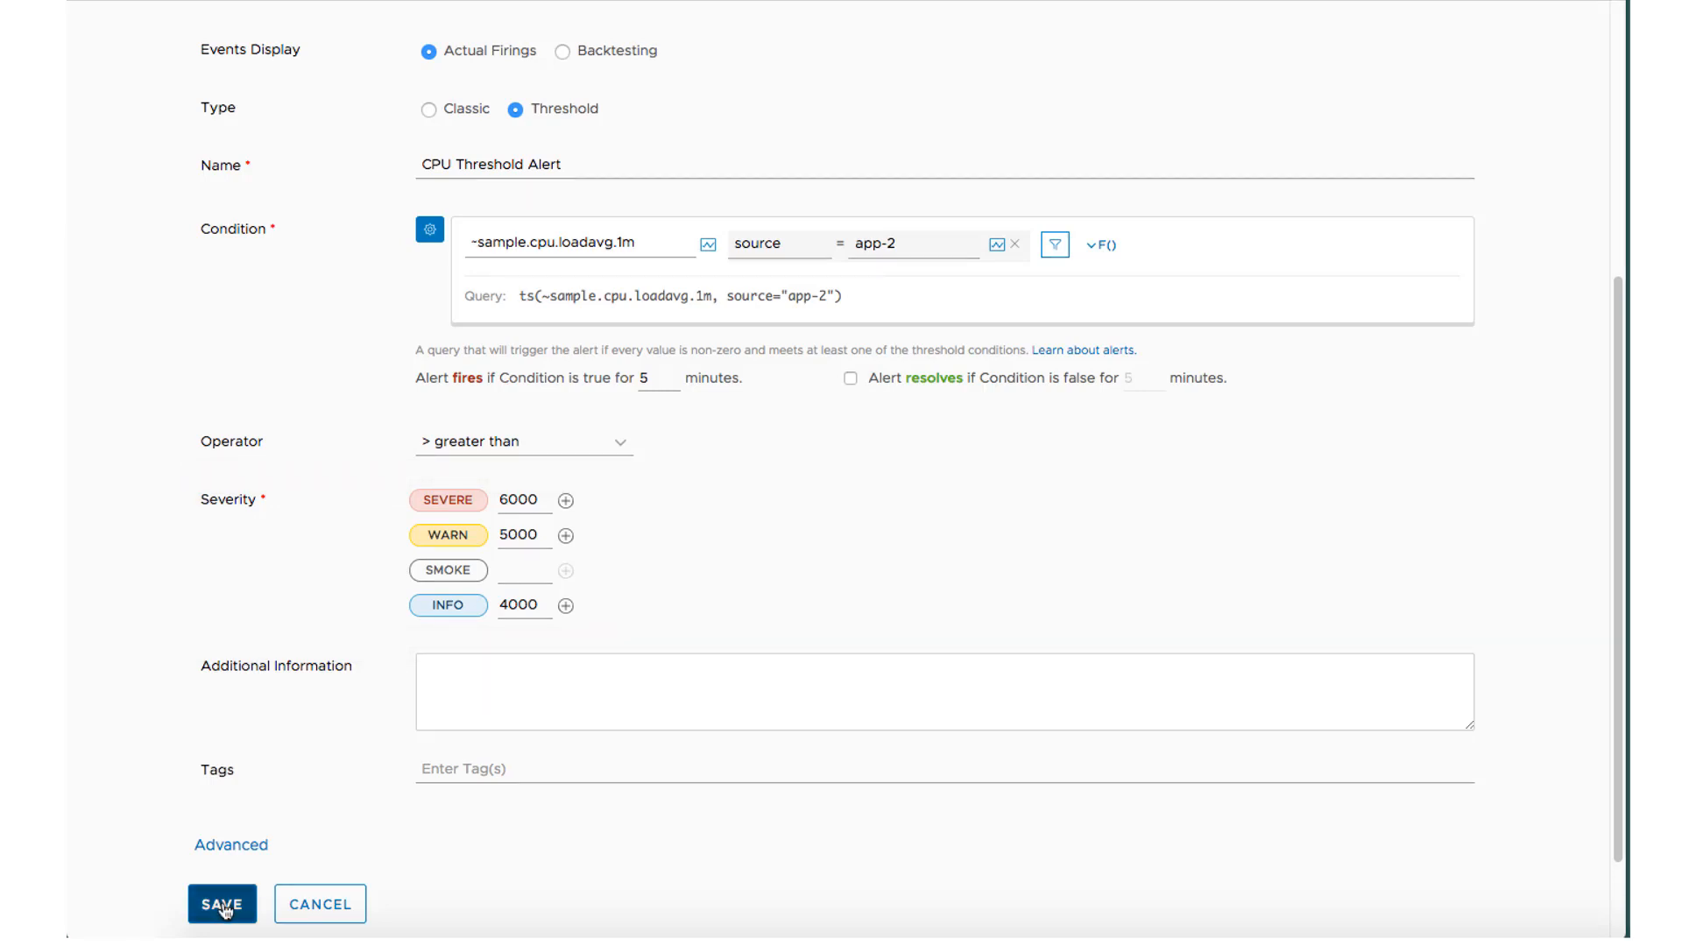
Step: Open an empty Create Alert Target form
click(221, 903)
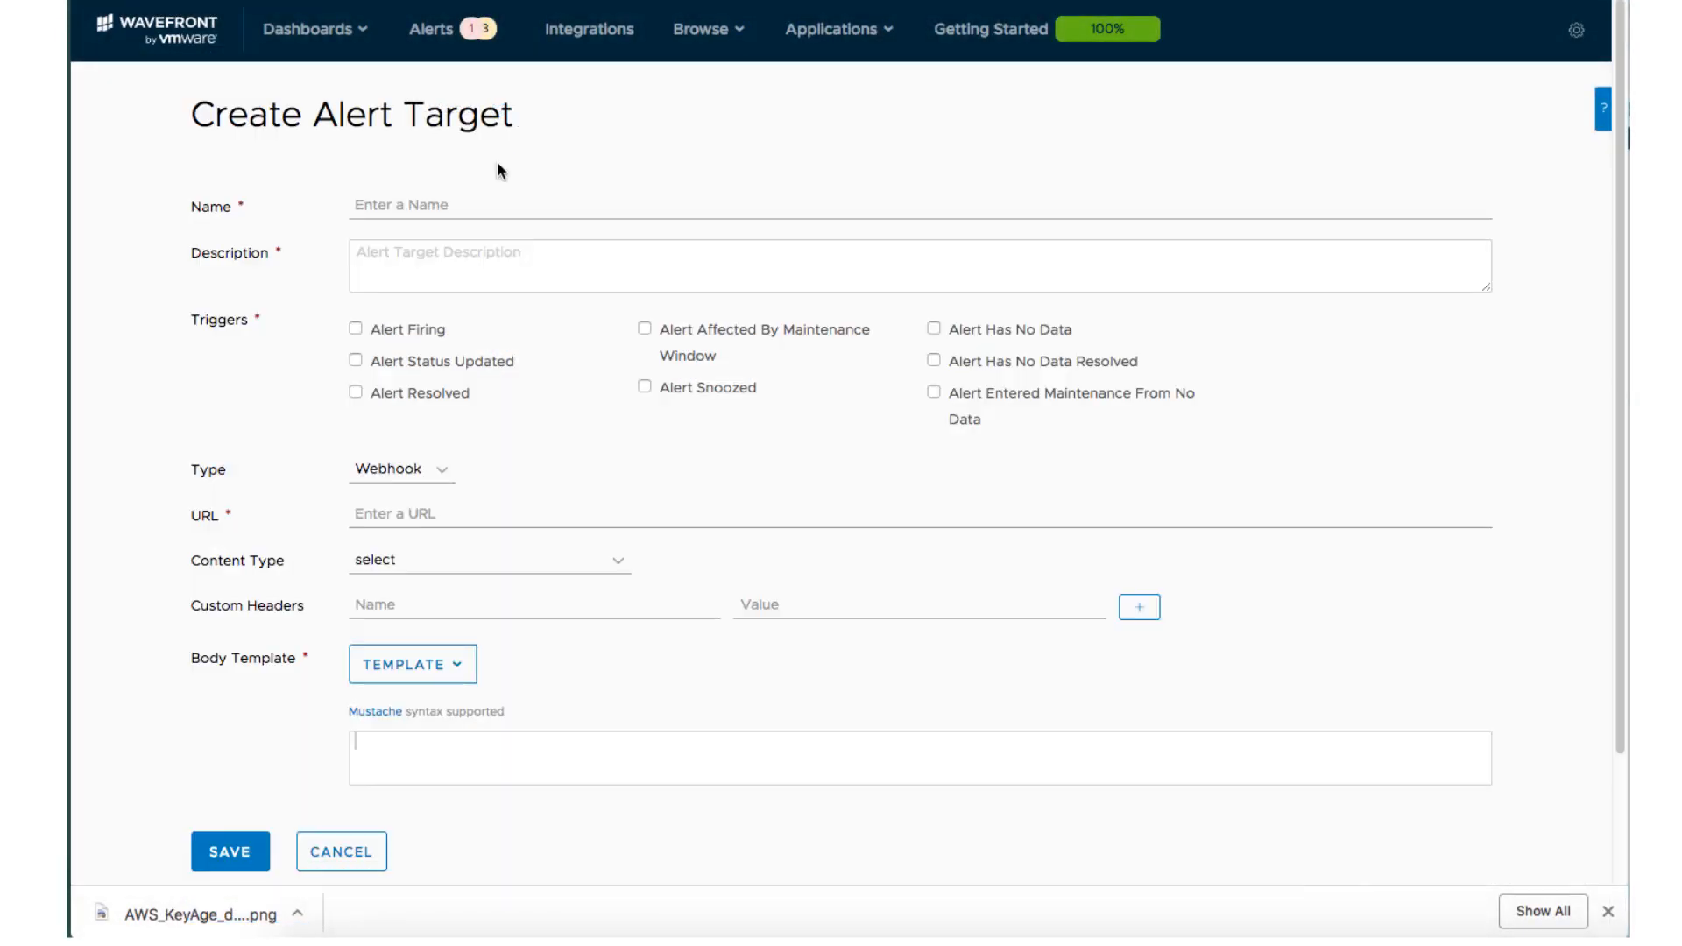
text(info-email)
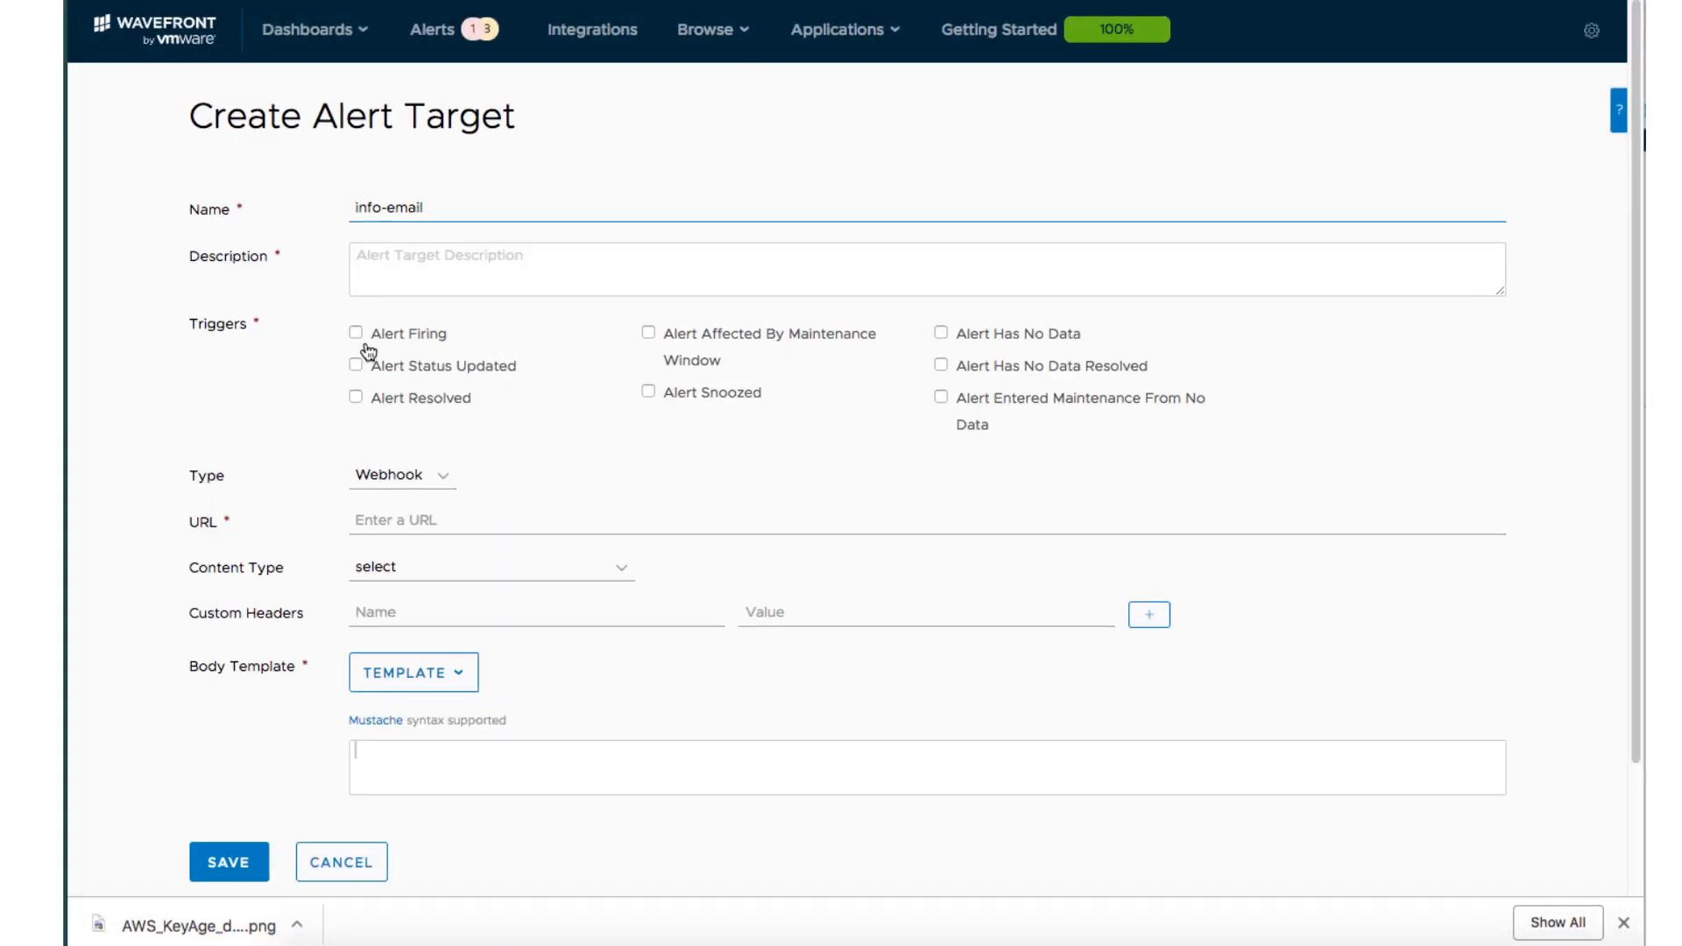
click(402, 475)
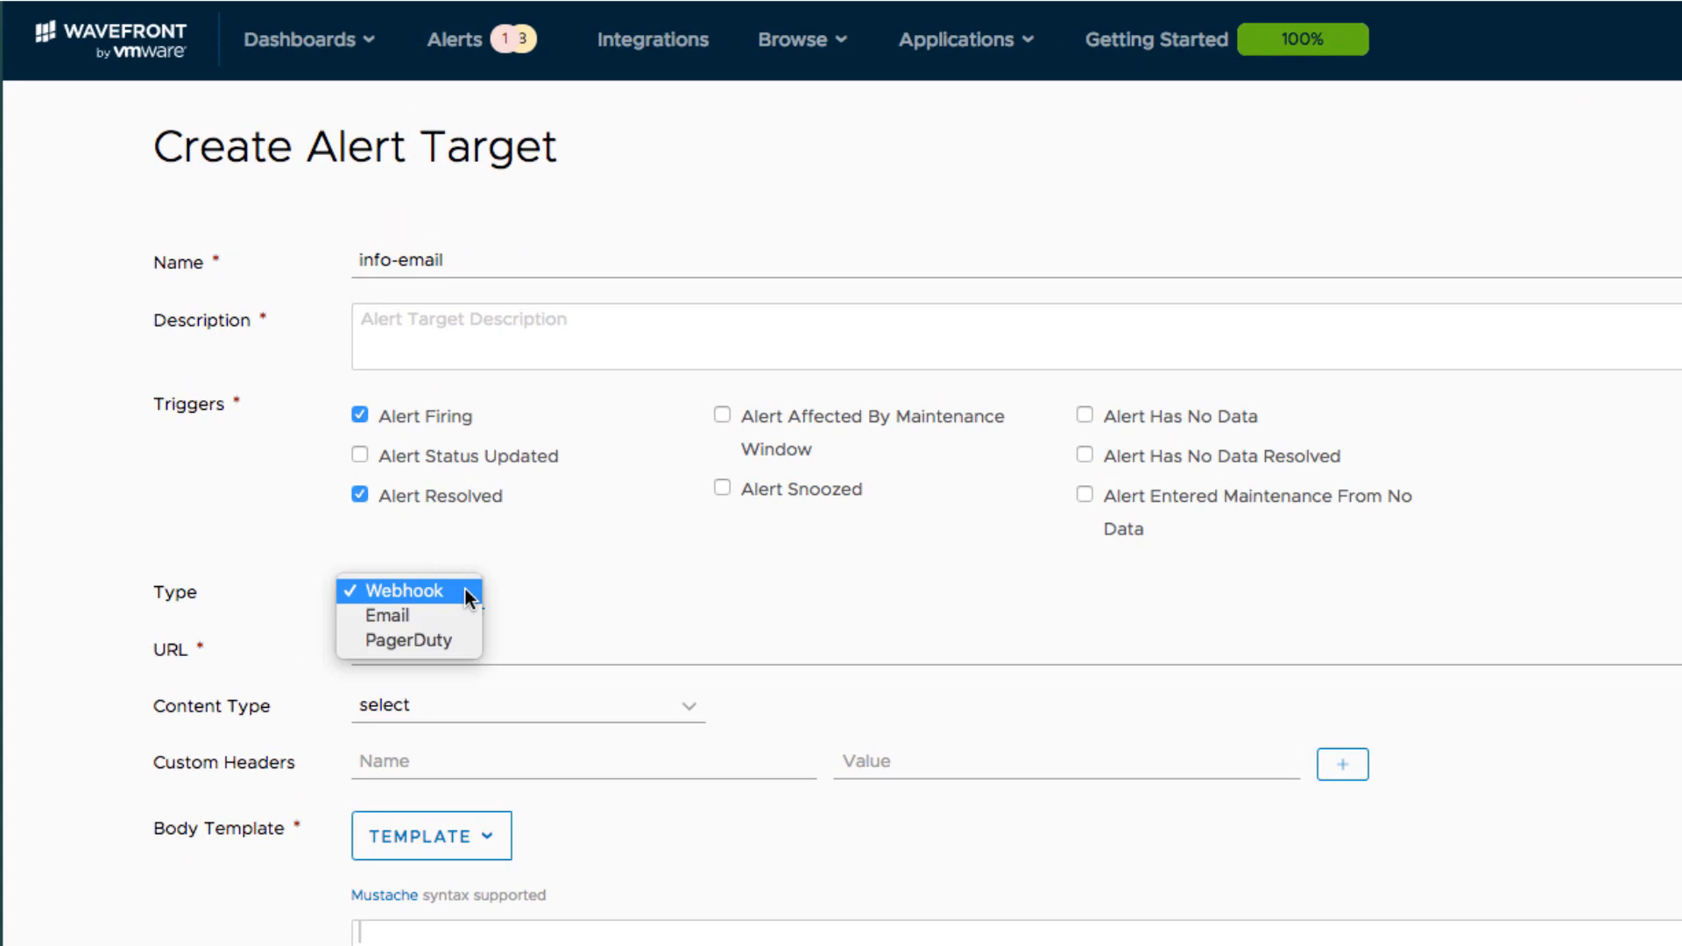
click(386, 615)
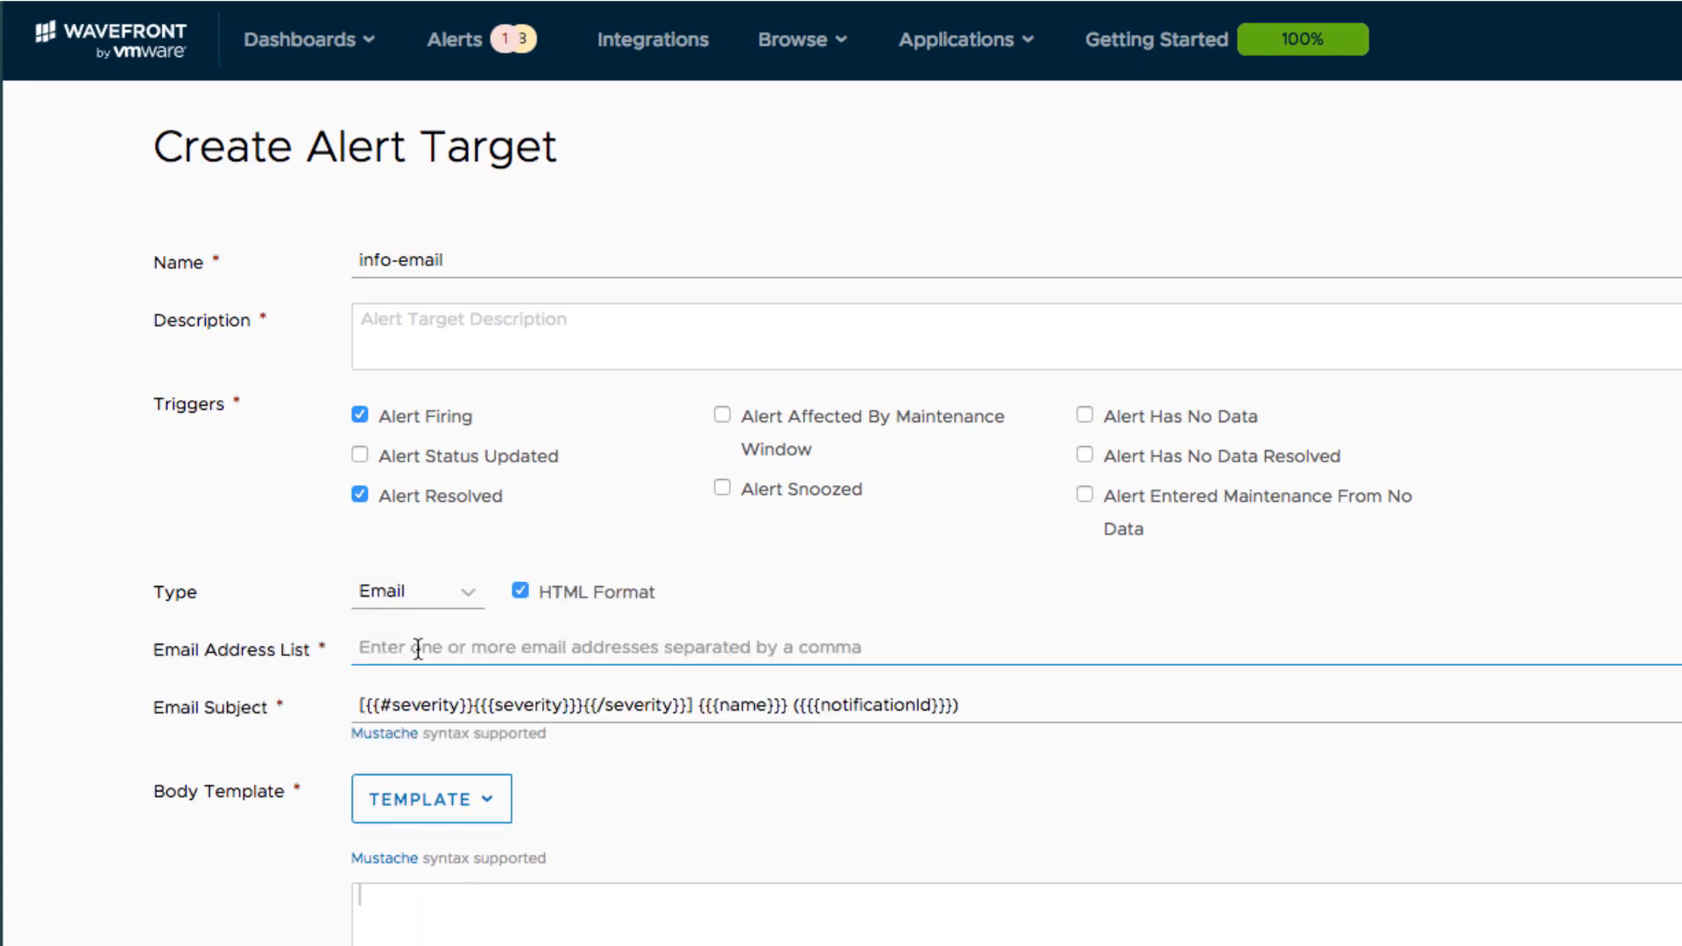
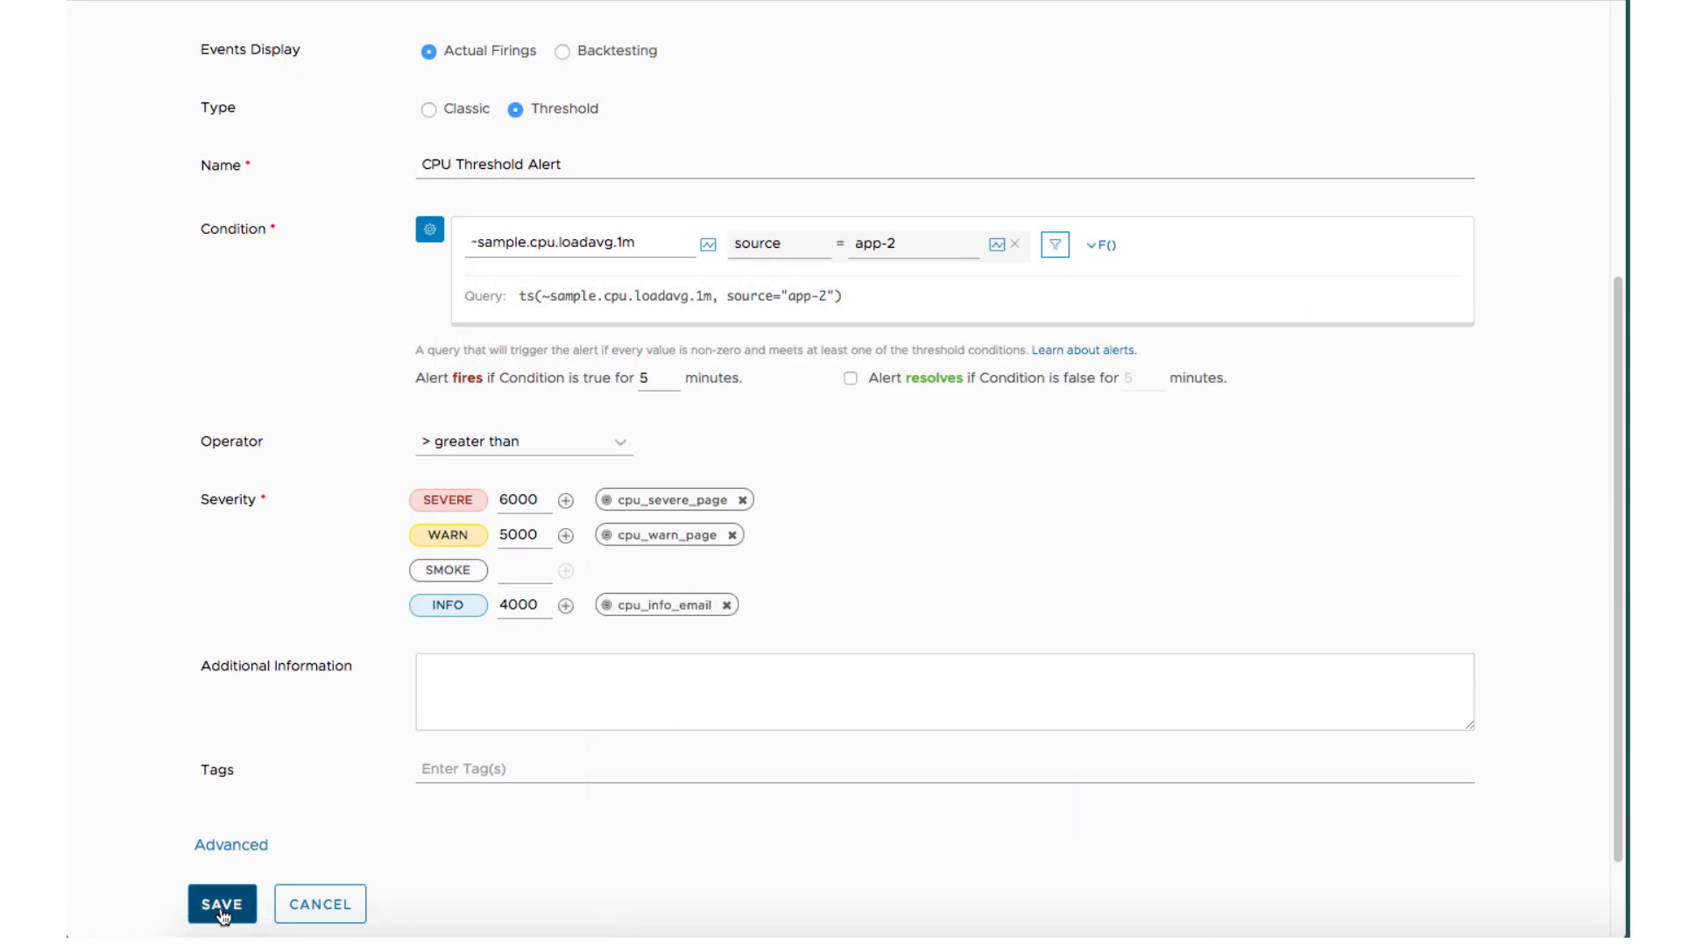
Step: Save the CPU Threshold Alert with its severity targets attached
click(221, 904)
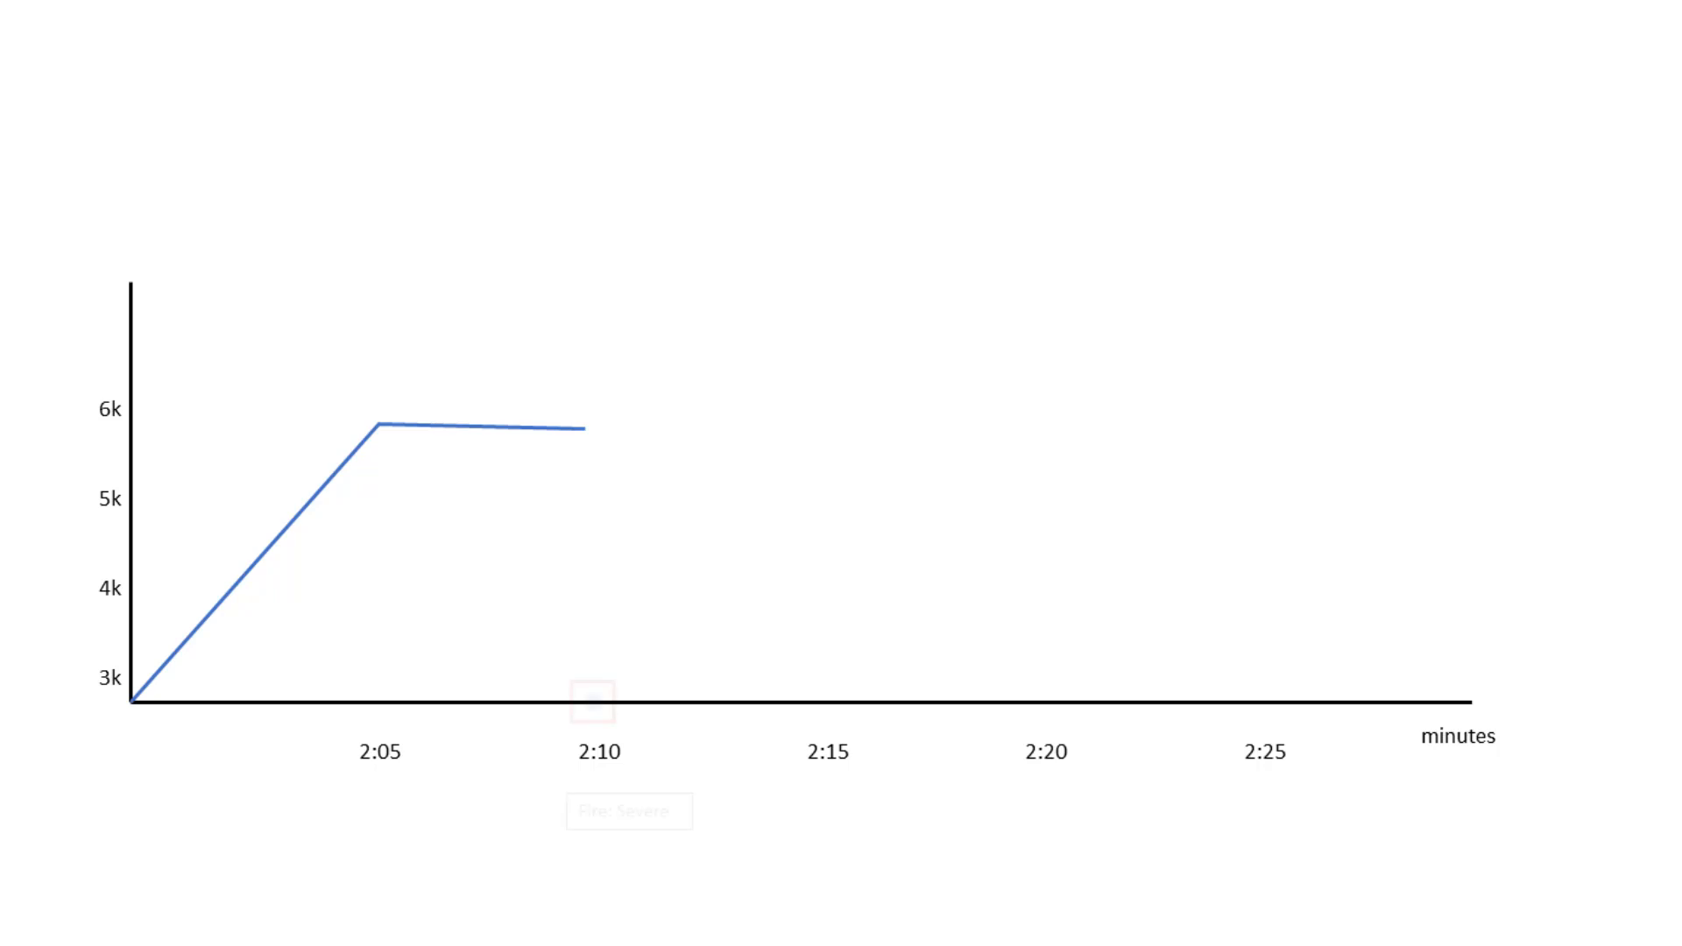
click(591, 702)
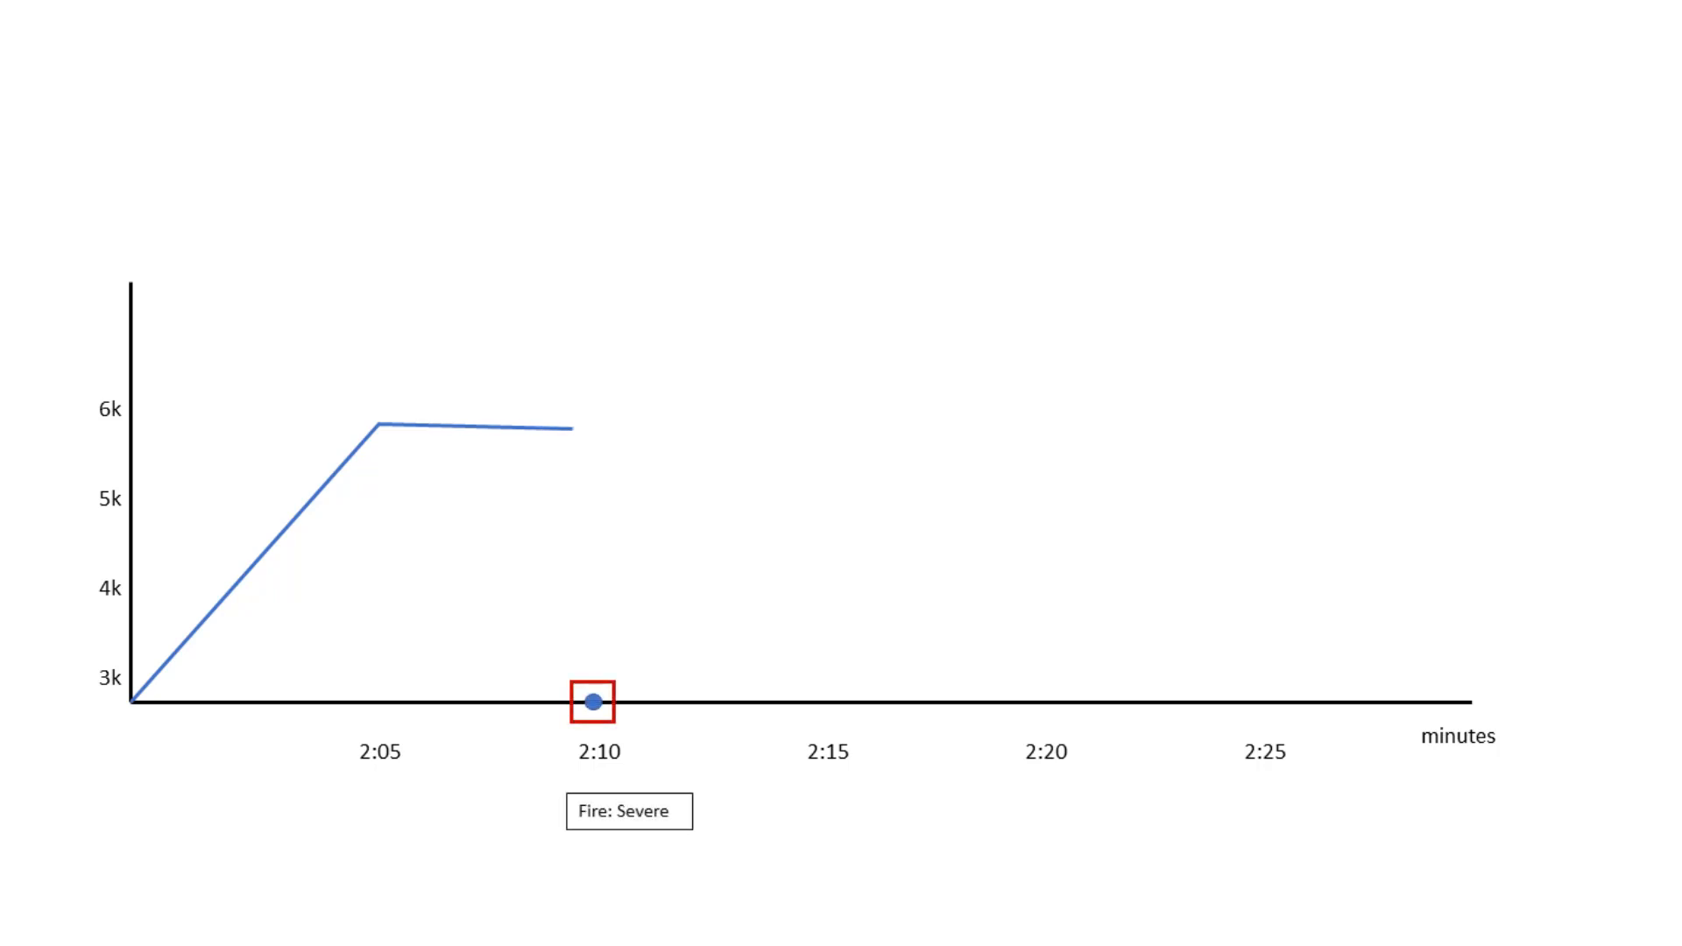